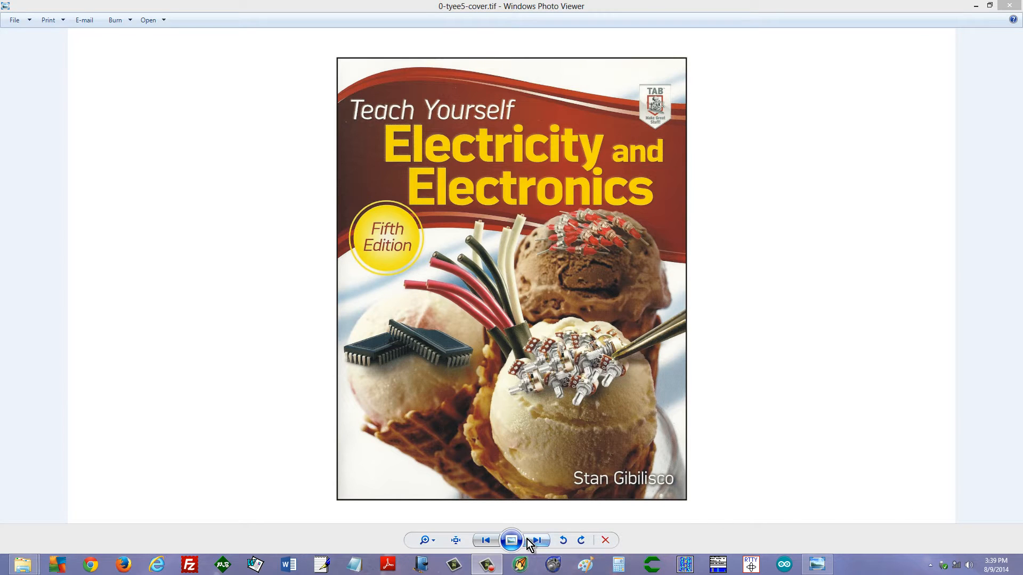
Advance from the book cover to the half-wave rectifier circuit and waveform figure.
left_click(536, 540)
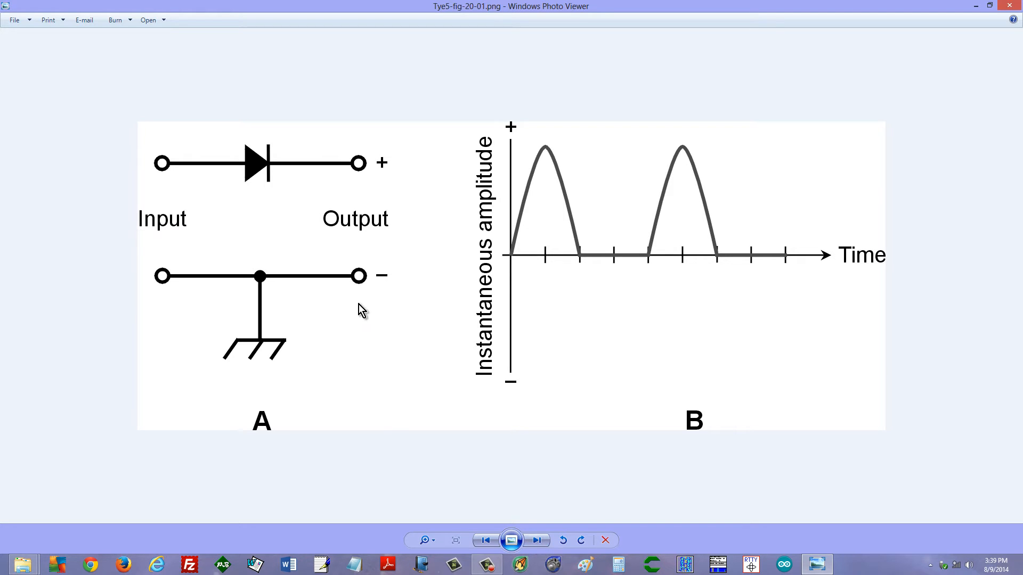
mouse_move(364, 228)
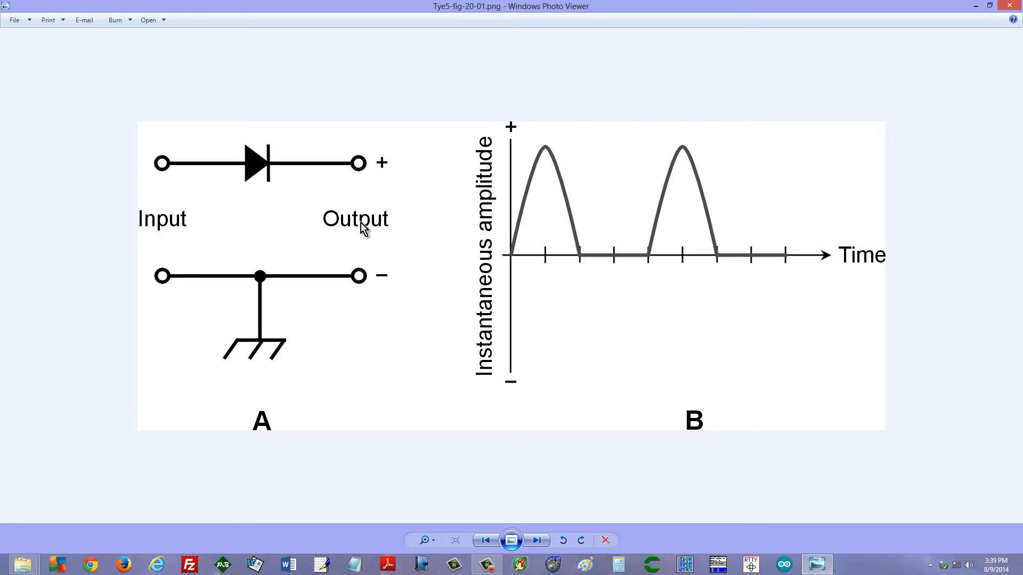
mouse_move(518, 247)
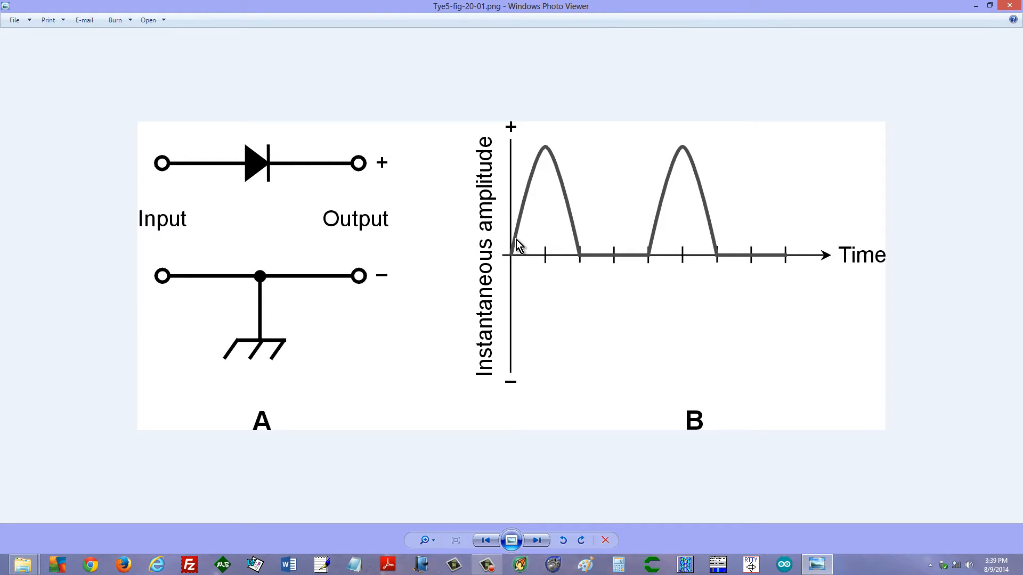
mouse_move(640, 203)
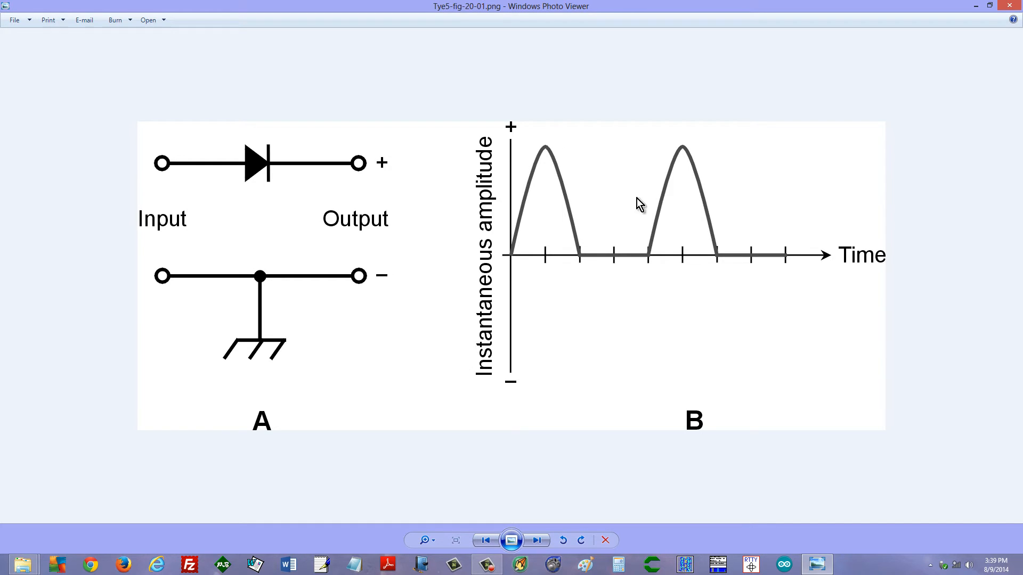
mouse_move(731, 233)
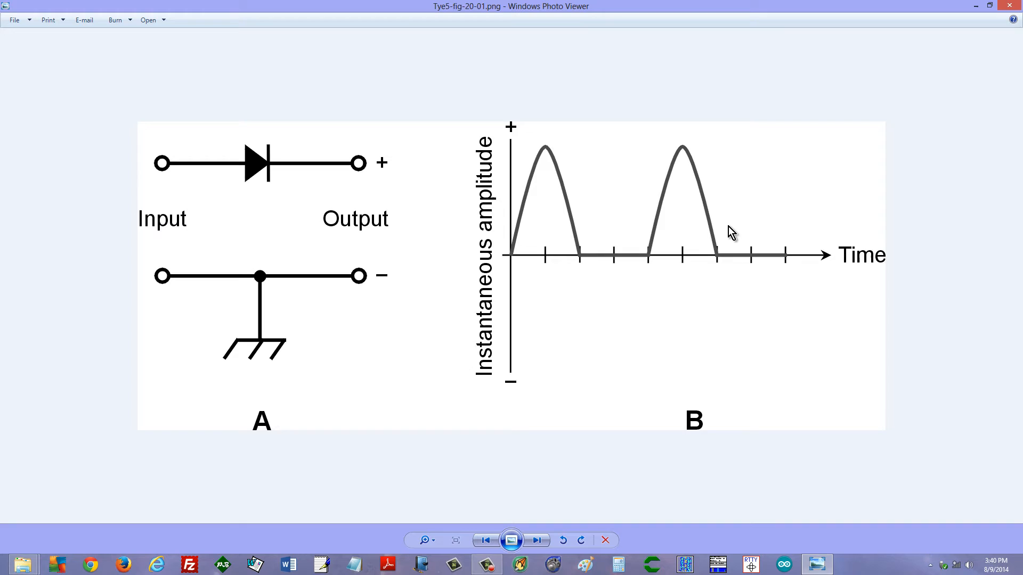
mouse_move(633, 240)
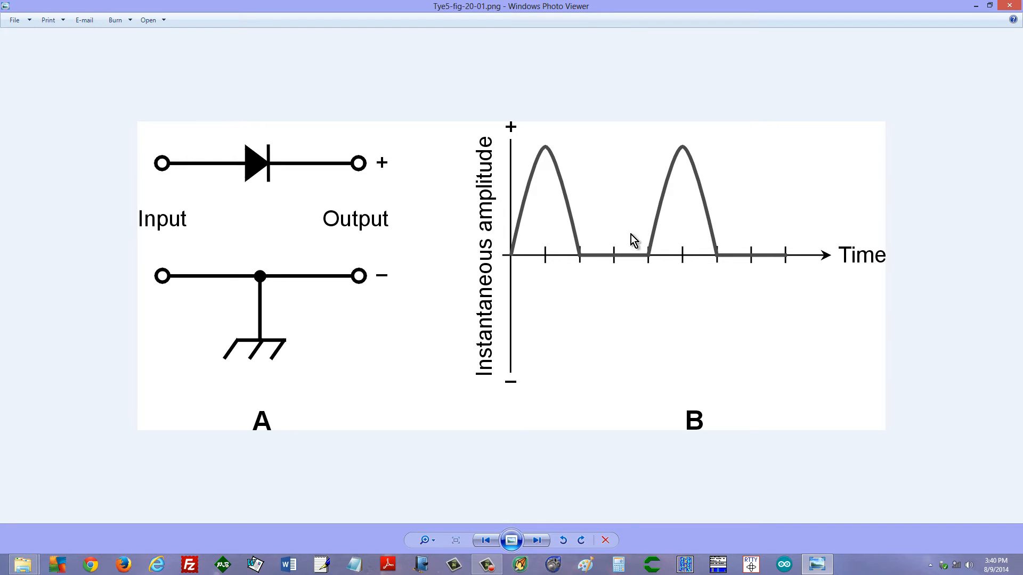
mouse_move(657, 297)
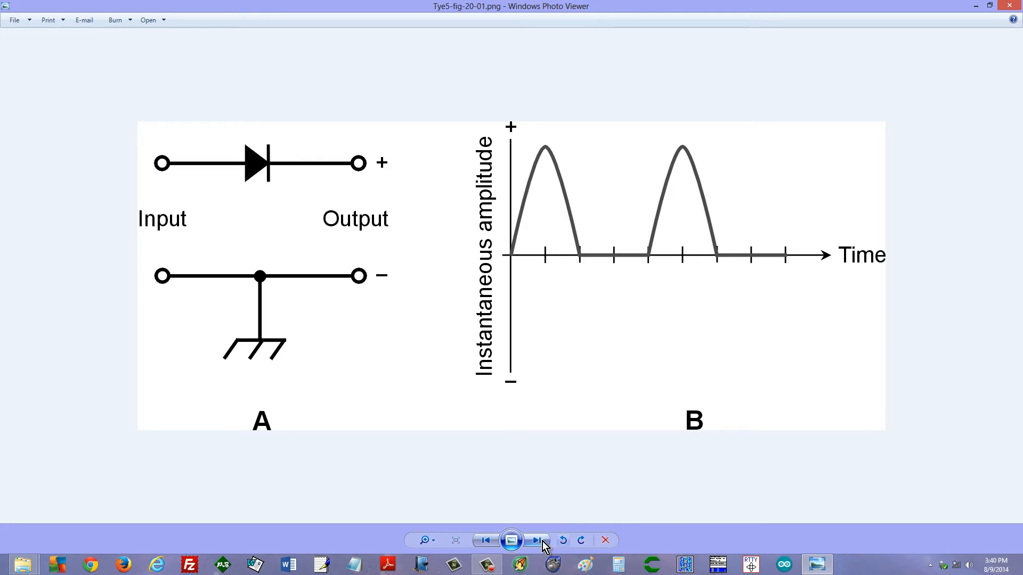
Advance to the transformer secondary, diode and filter capacitor schematic.
left_click(536, 541)
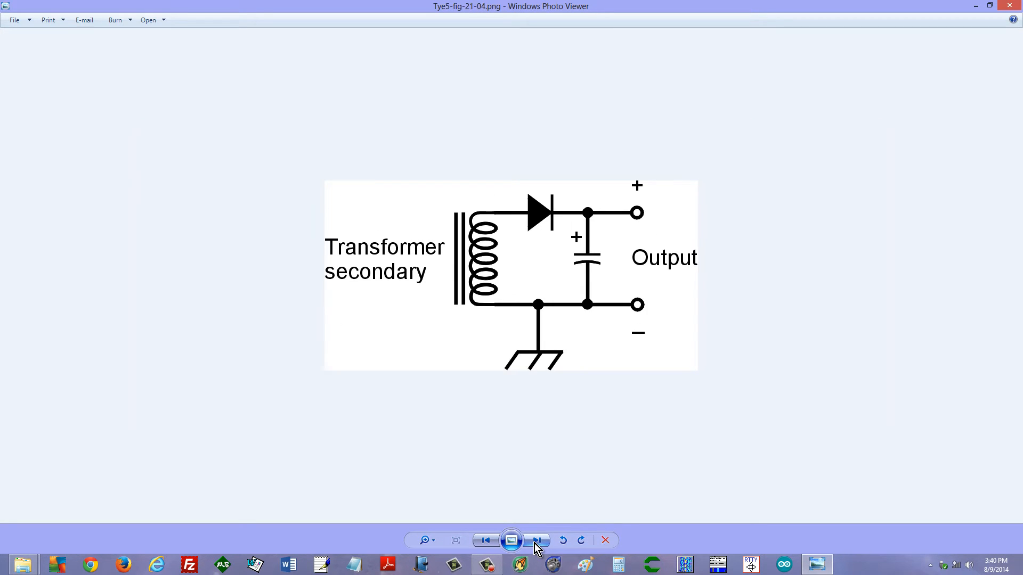
mouse_move(536, 383)
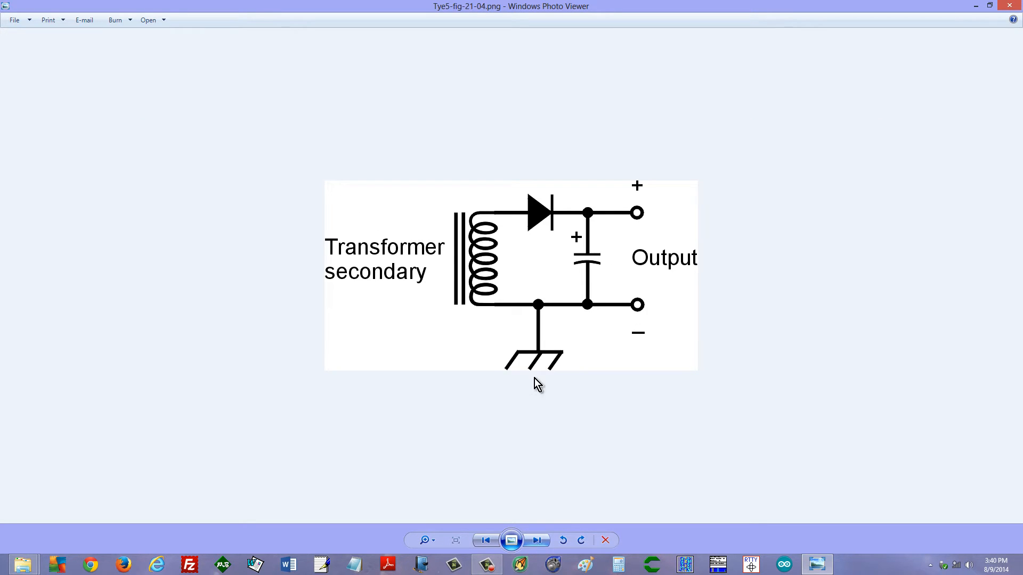
mouse_move(585, 278)
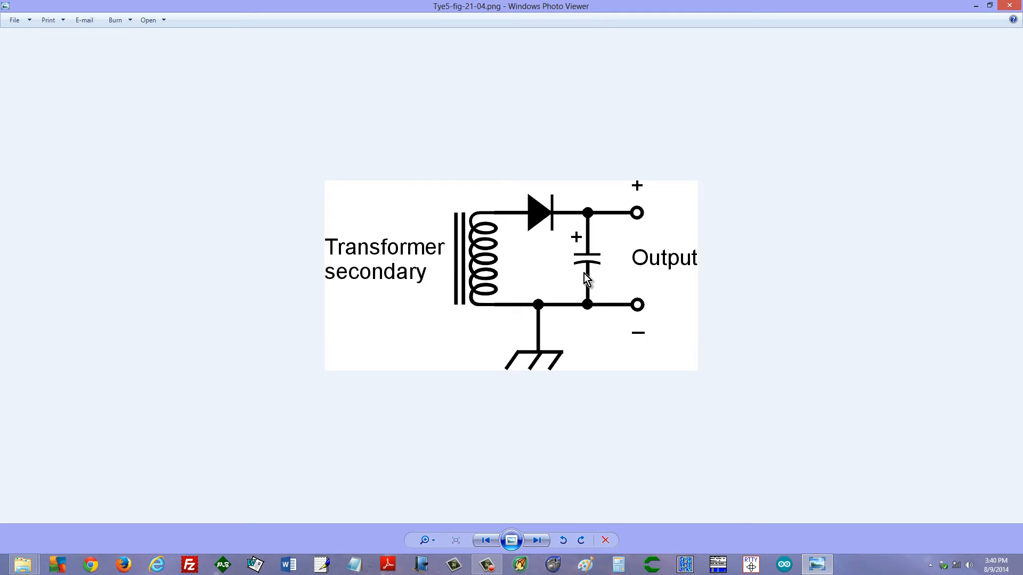
mouse_move(652, 264)
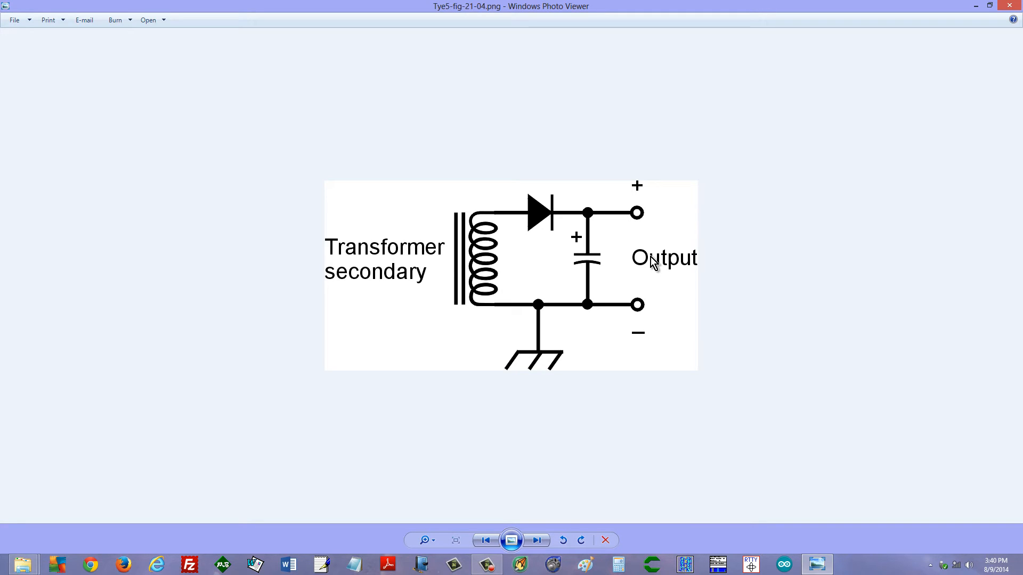
mouse_move(603, 268)
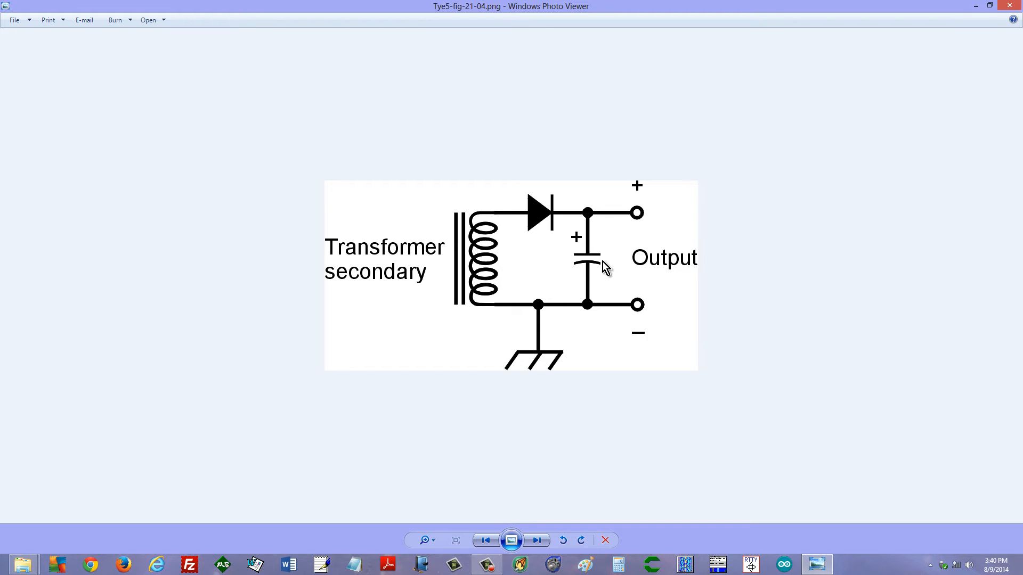
Advance through the choke and capacitor filter figure to the W1GV callsign image.
left_click(536, 540)
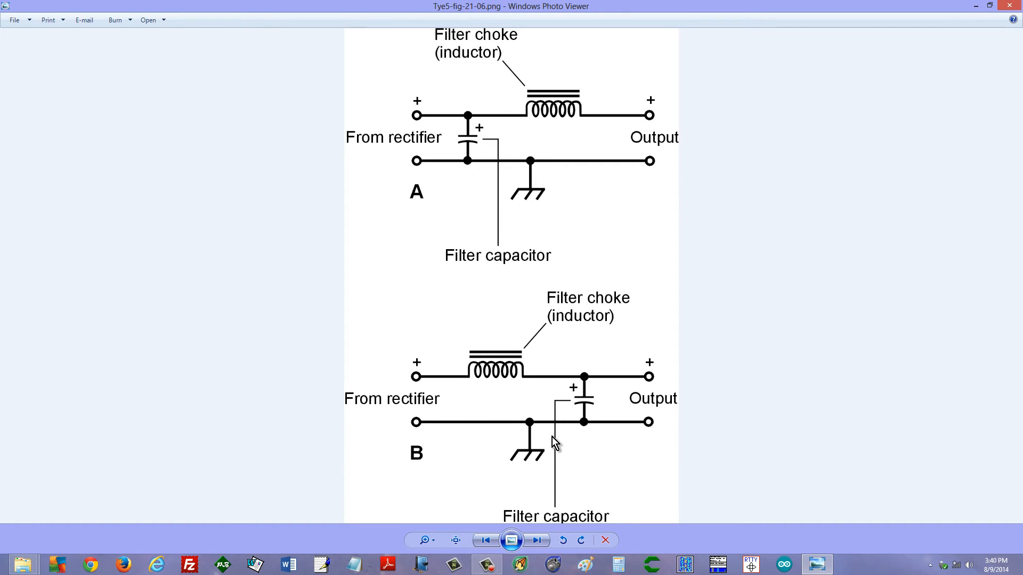
mouse_move(539, 288)
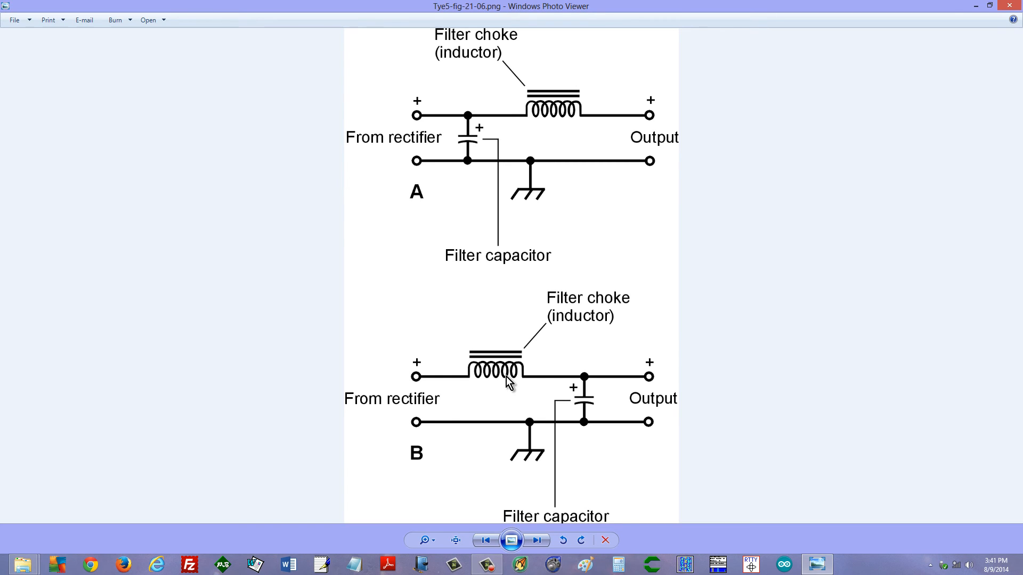
left_click(536, 541)
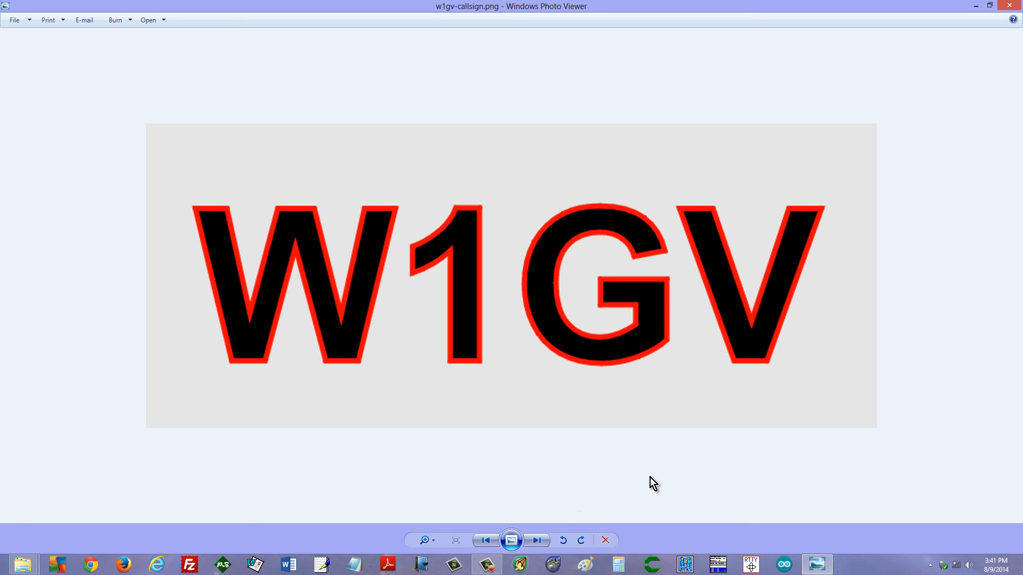
mouse_move(738, 457)
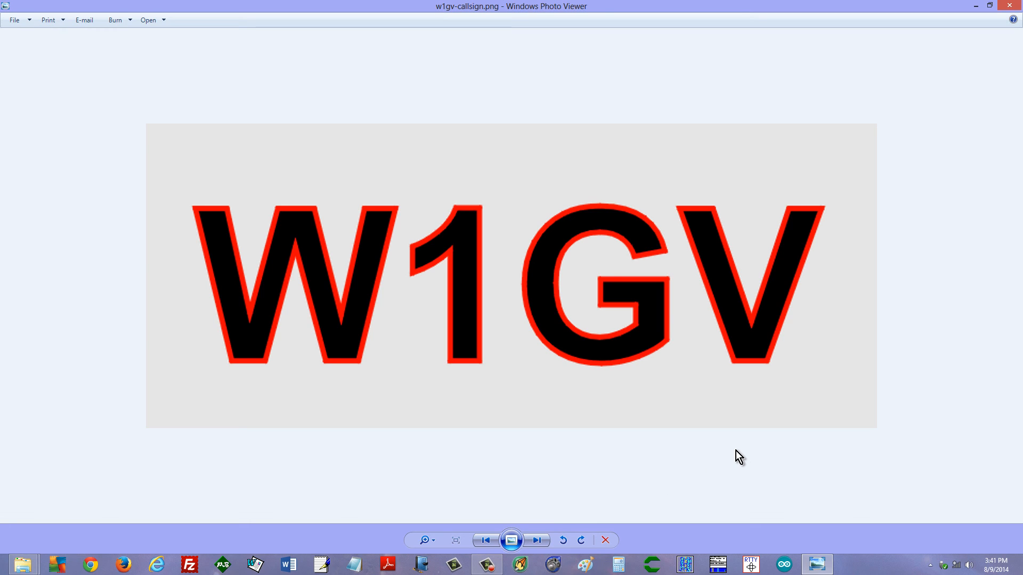